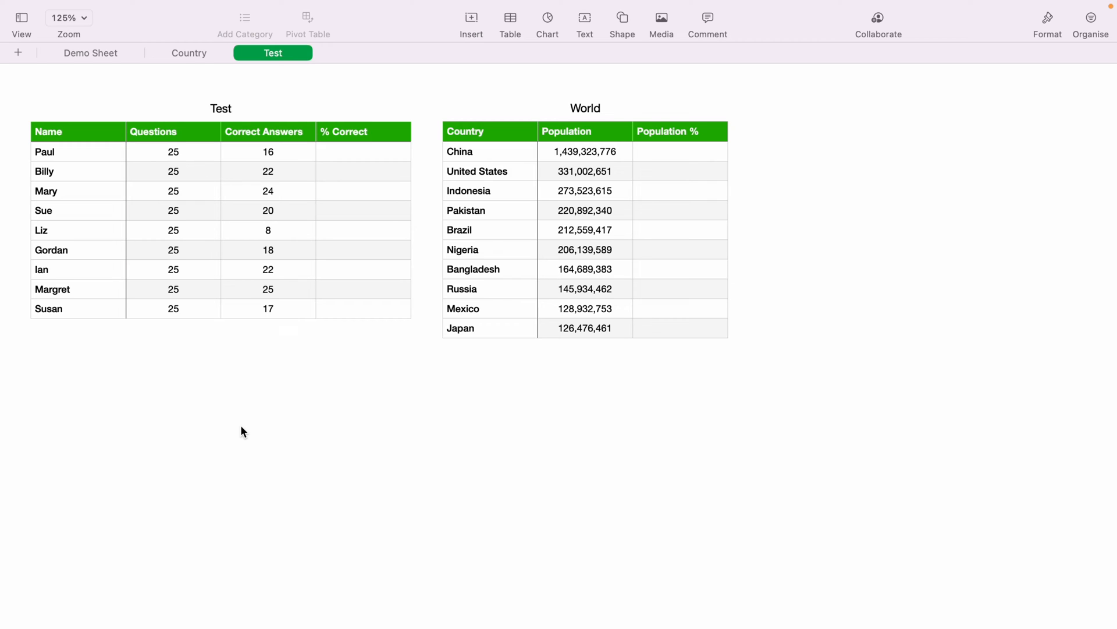
mouse_move(344, 168)
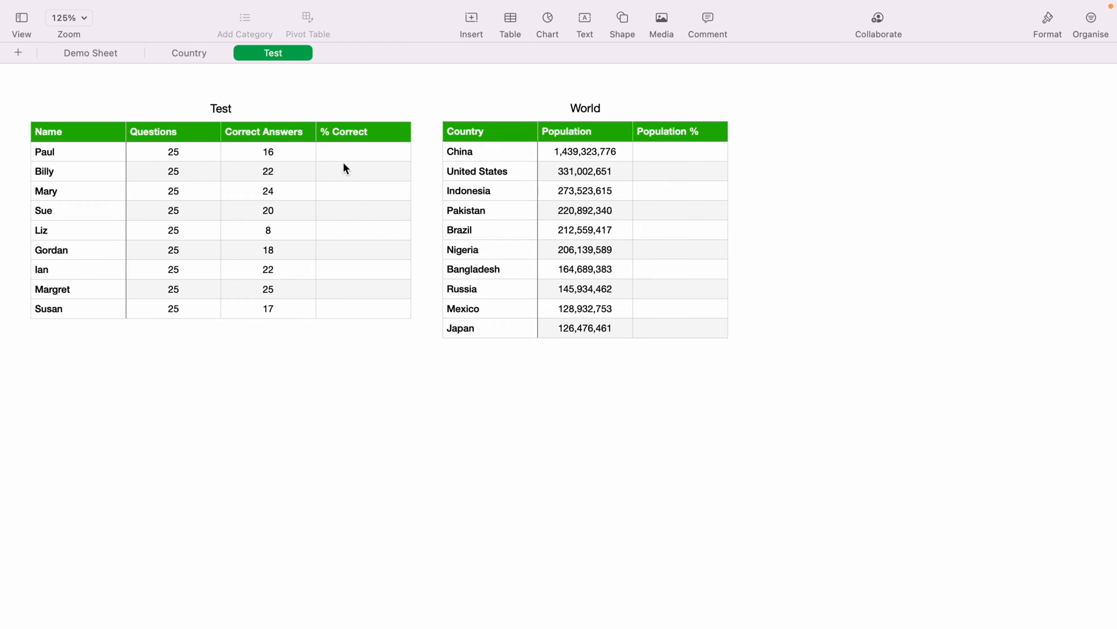
mouse_move(371, 350)
text(0.64)
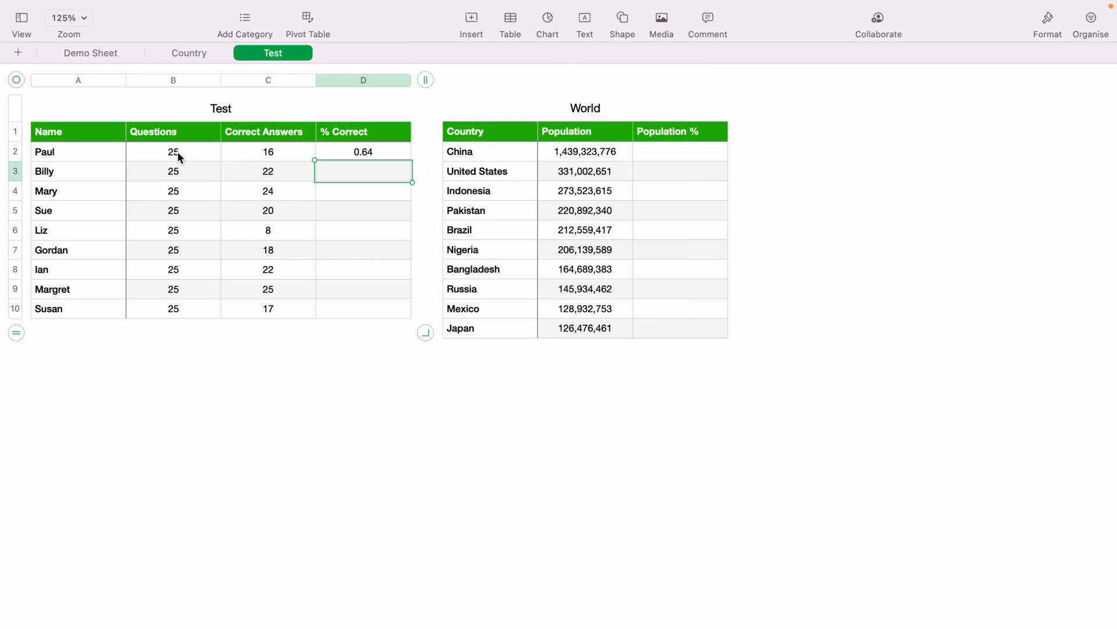
mouse_move(311, 252)
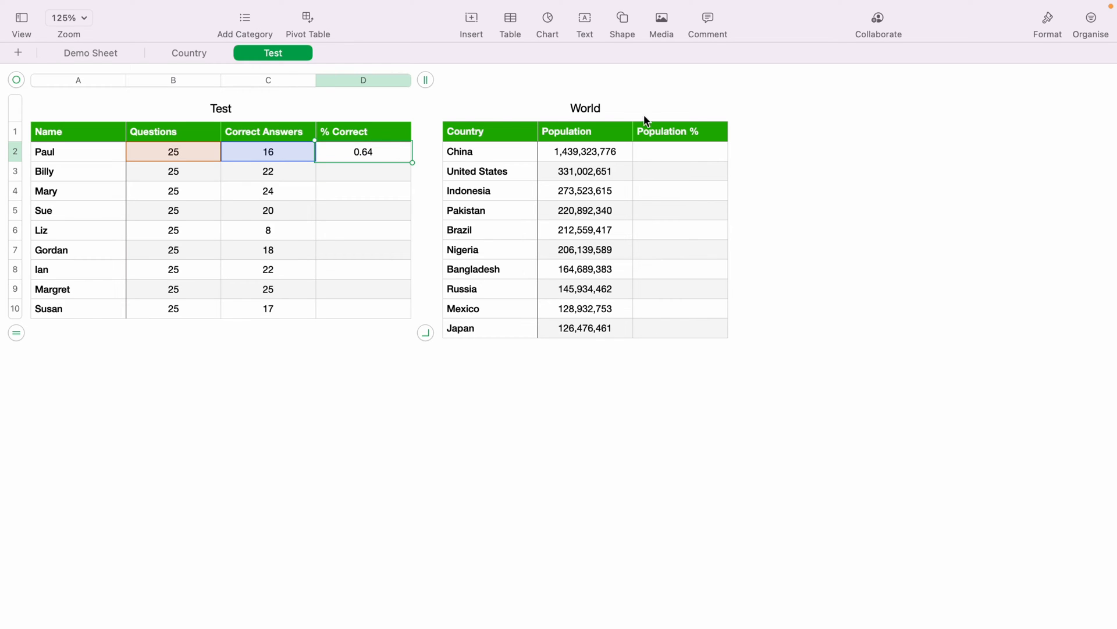
- Format Paul's % Correct result as a percentage with 0 decimals, showing 64%
click(1047, 17)
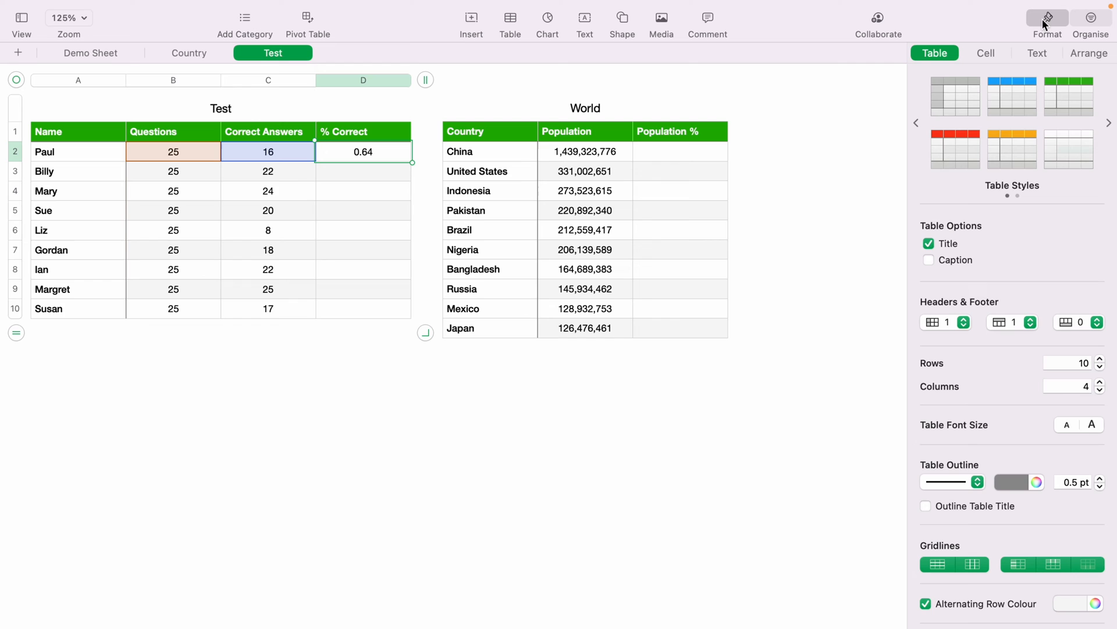
click(986, 53)
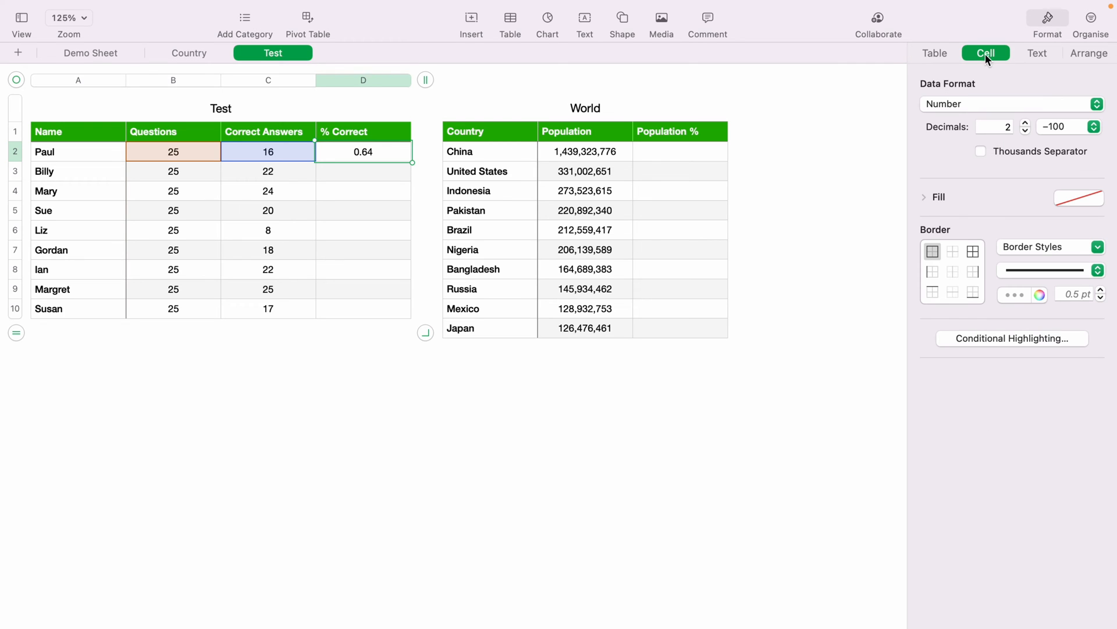
click(1009, 104)
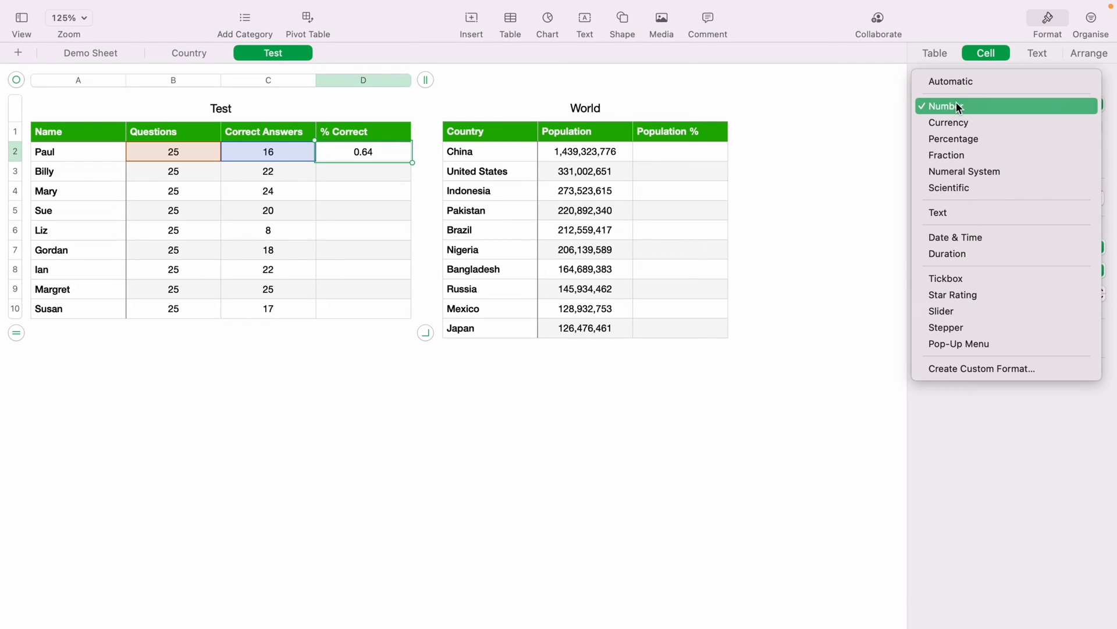
click(953, 139)
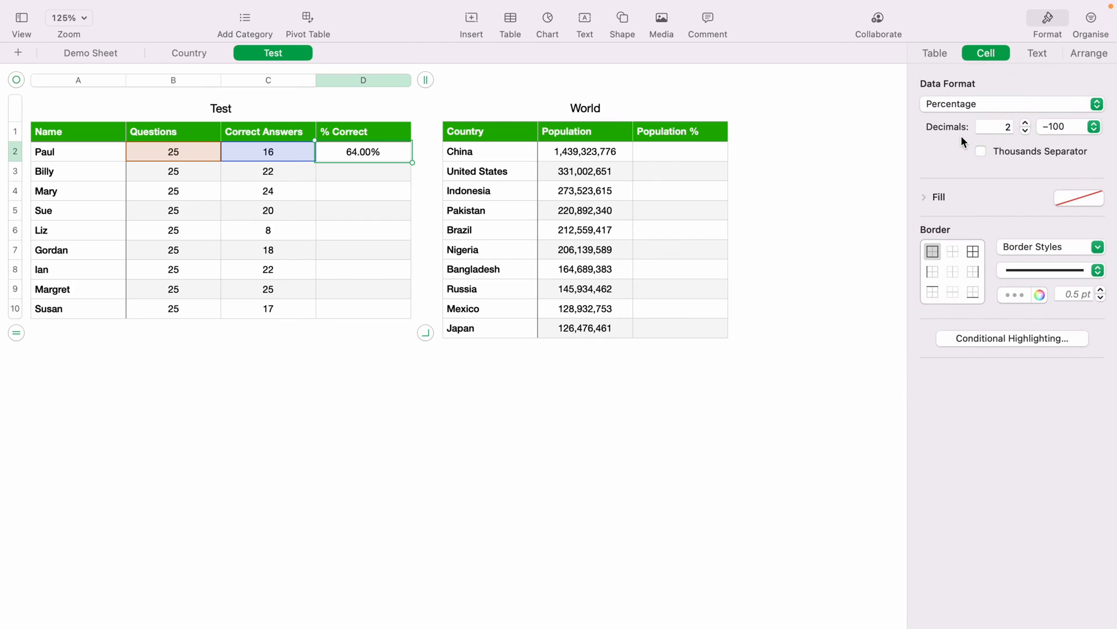
click(1025, 131)
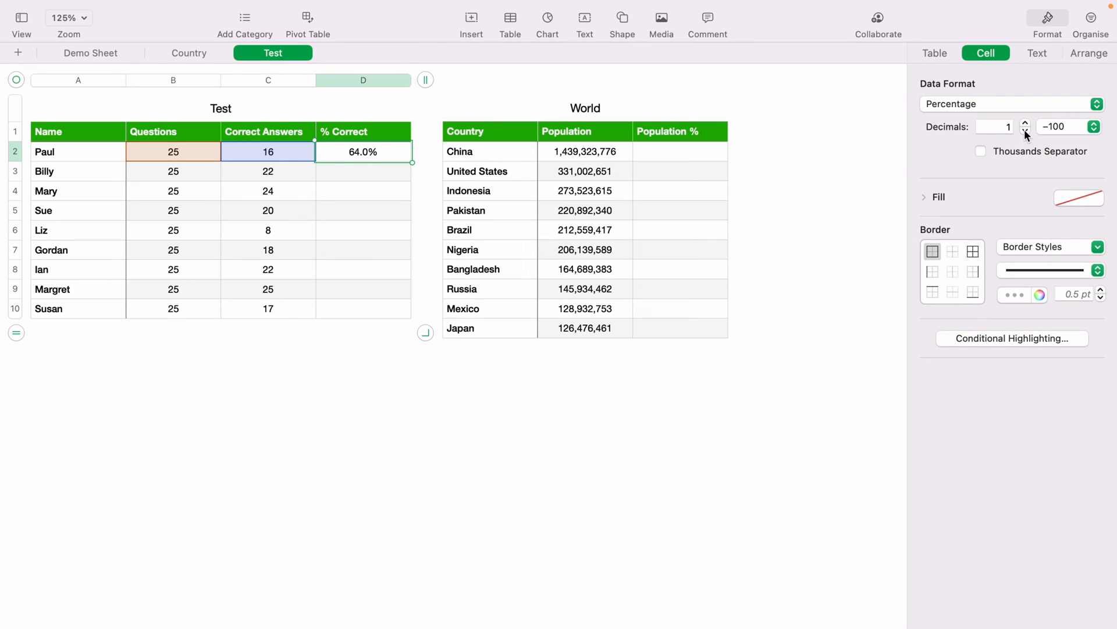
click(1025, 130)
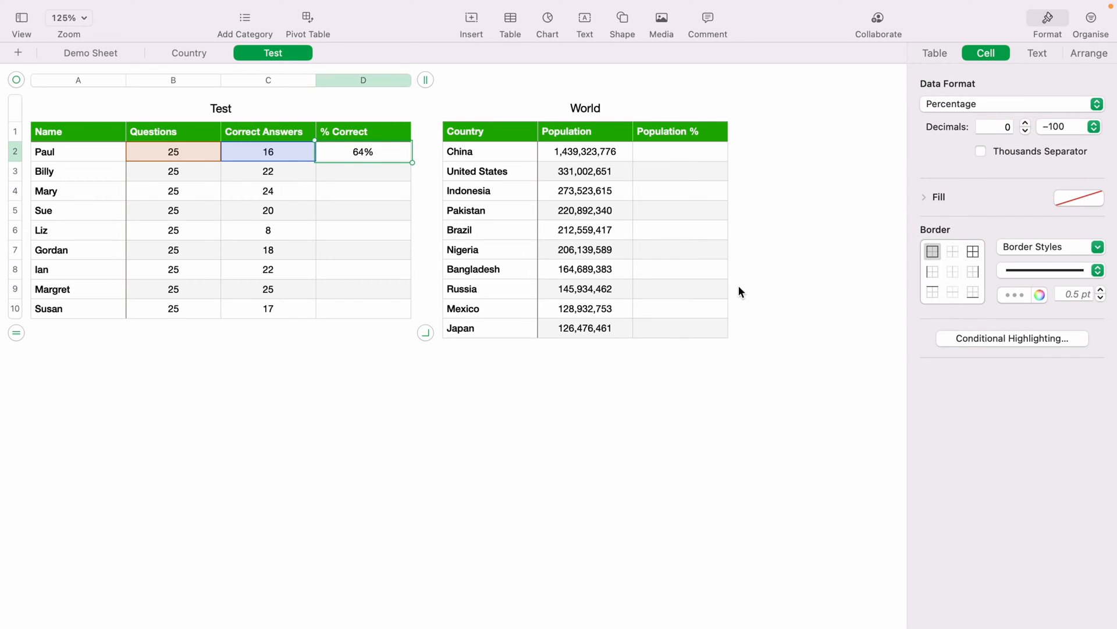
click(517, 405)
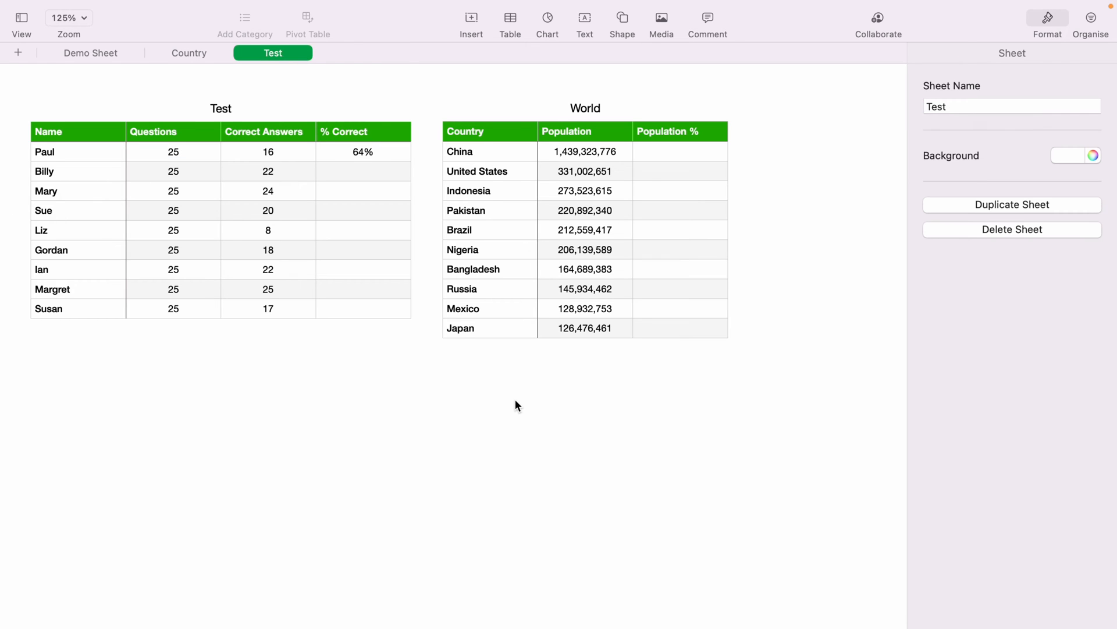
- Copy Paul's % Correct formula and paste it into the remaining students' cells
click(362, 151)
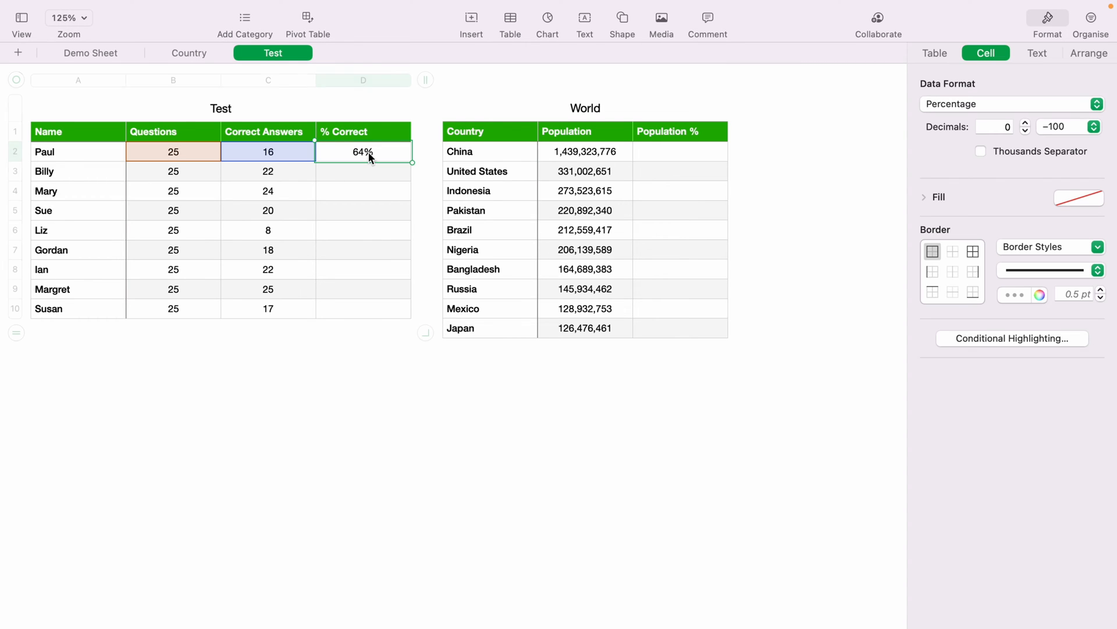
key(cmd+c)
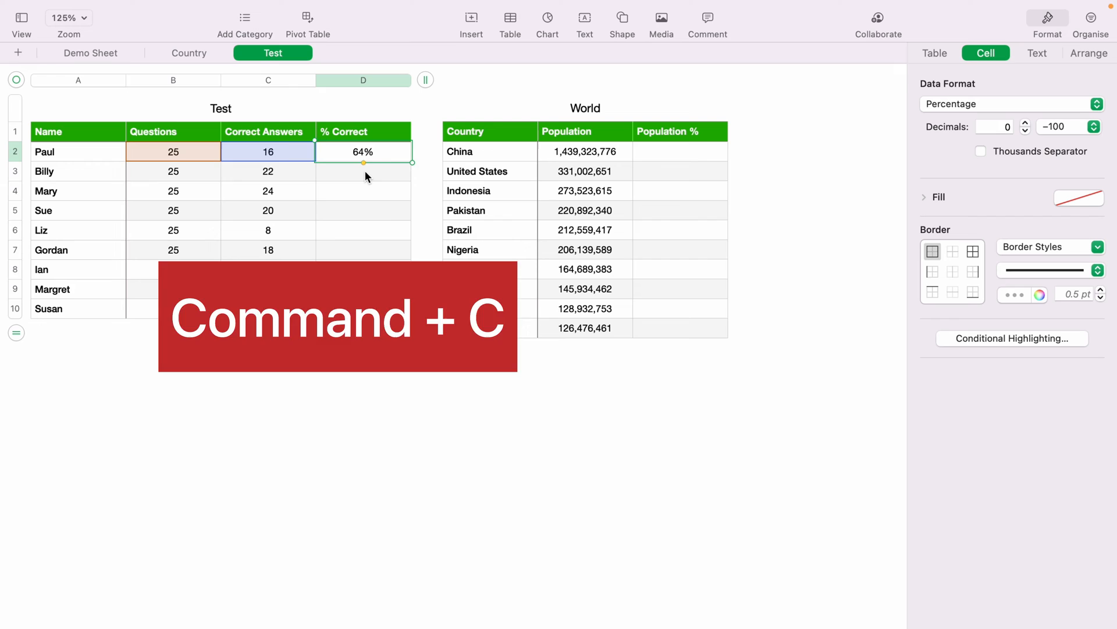
key(shift+down)
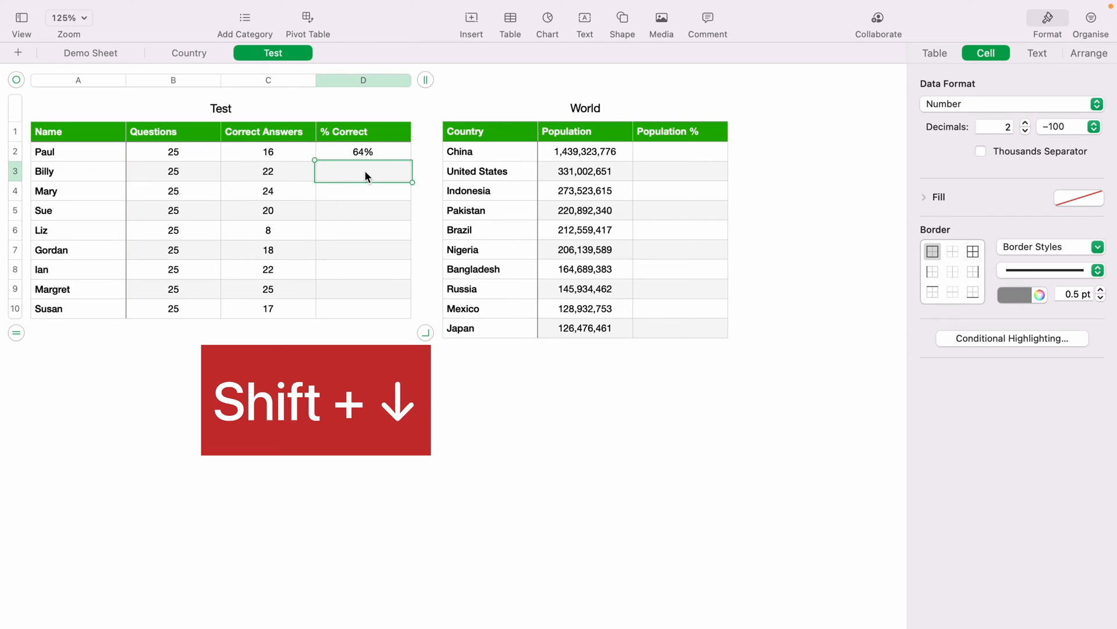
key(shift+down)
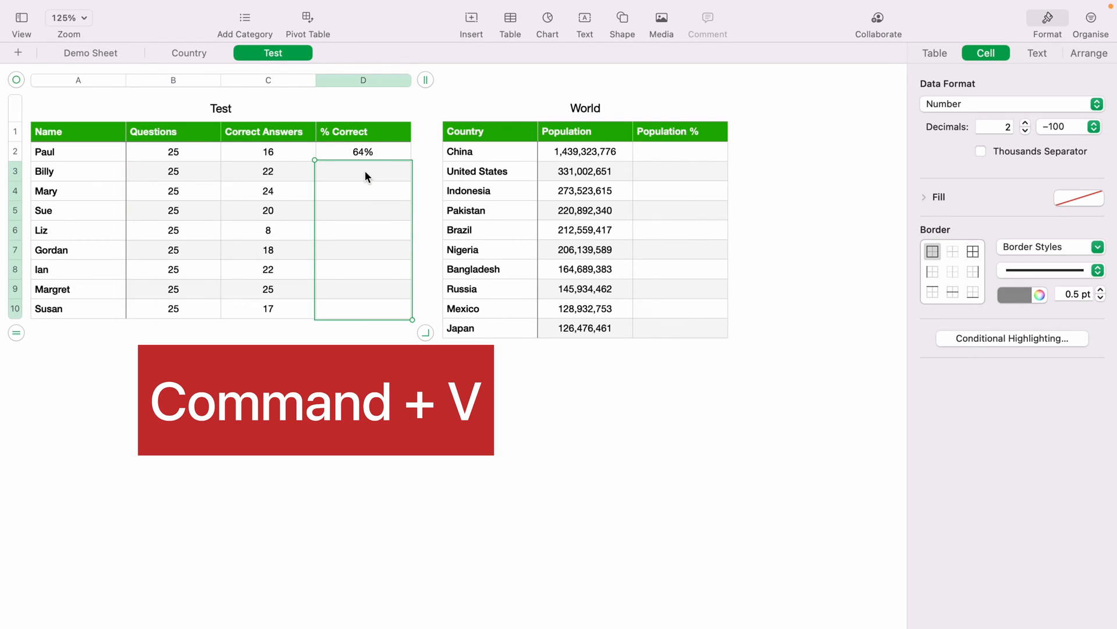
key(cmd+v)
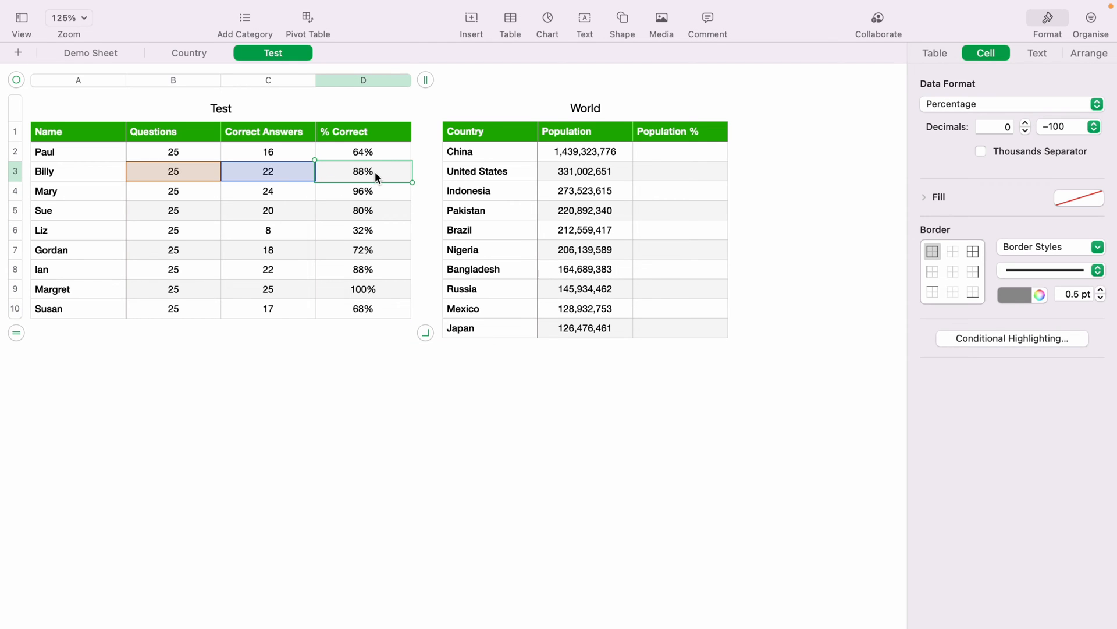
- Check Liz's and Margret's % Correct results, then select the Test table's last row
click(363, 229)
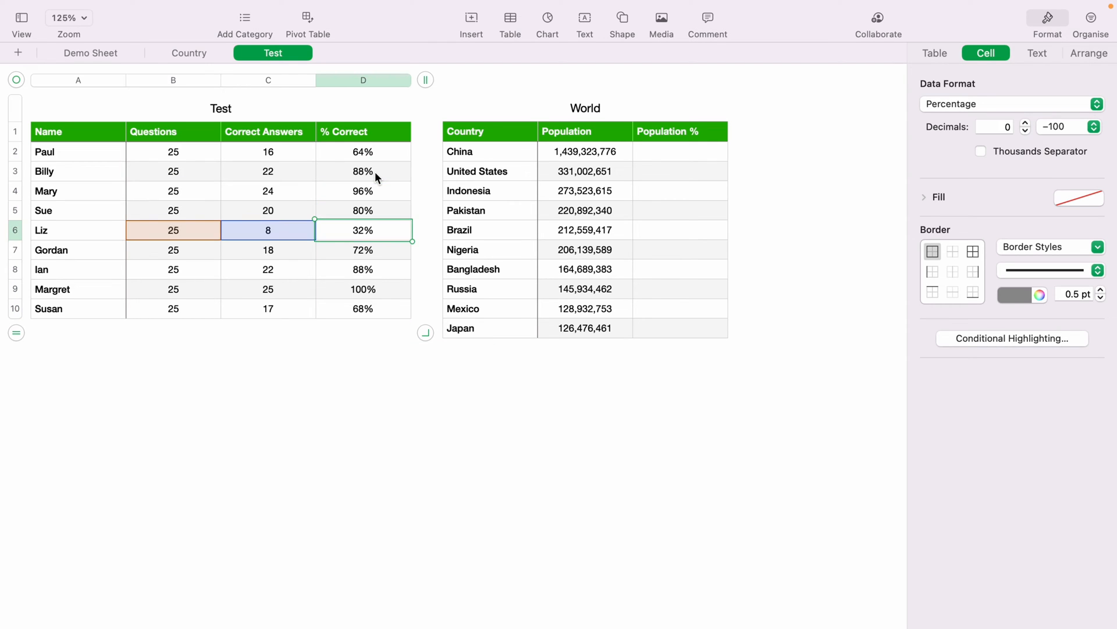
click(363, 289)
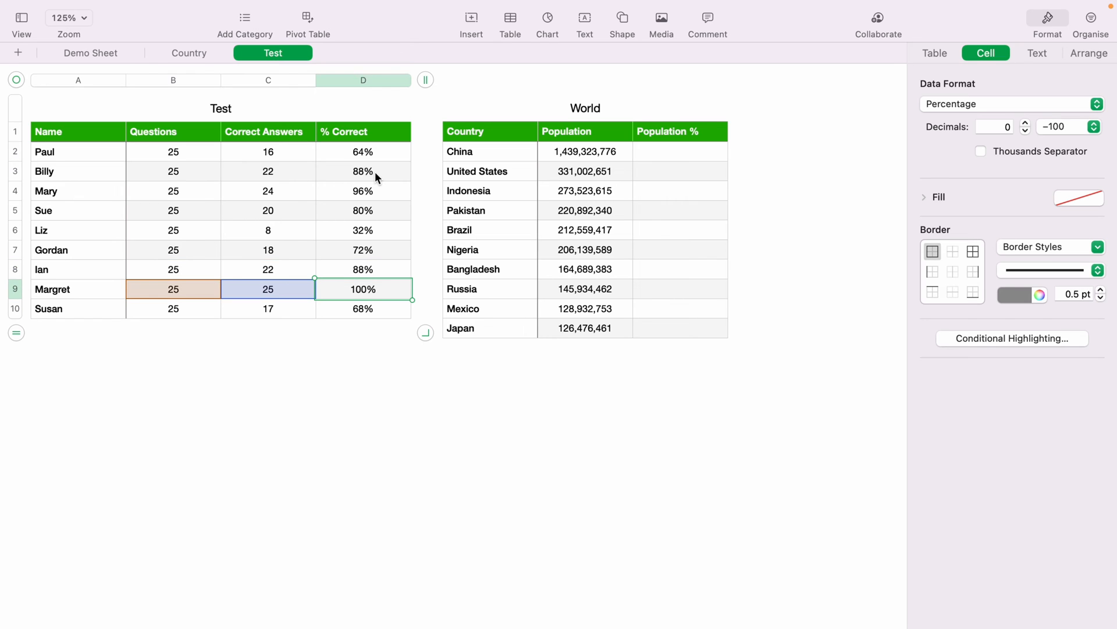
click(337, 377)
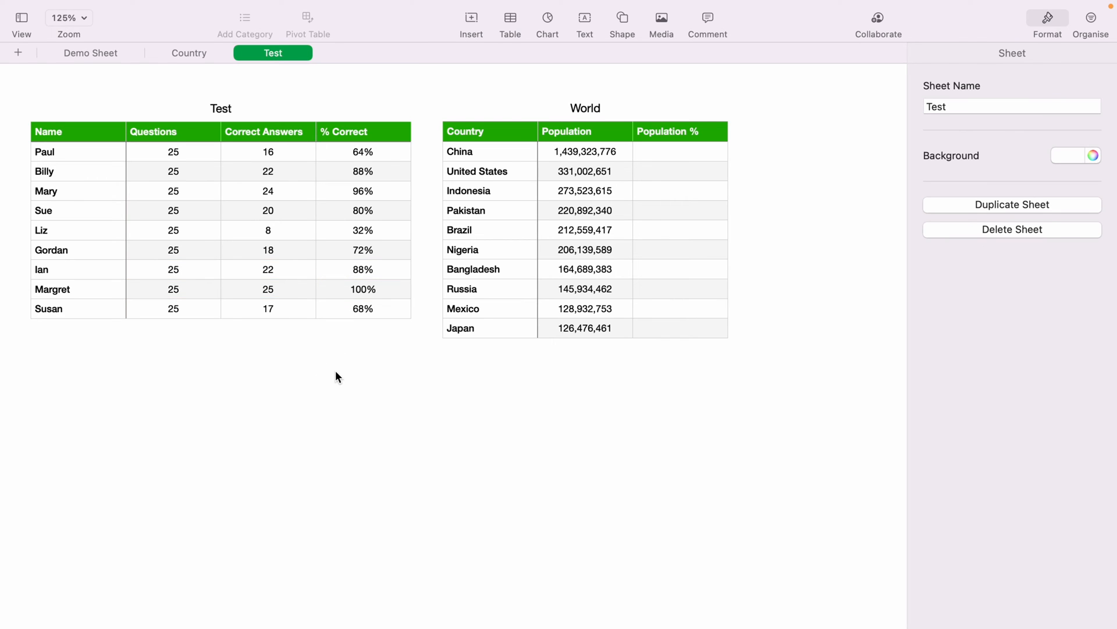
click(78, 308)
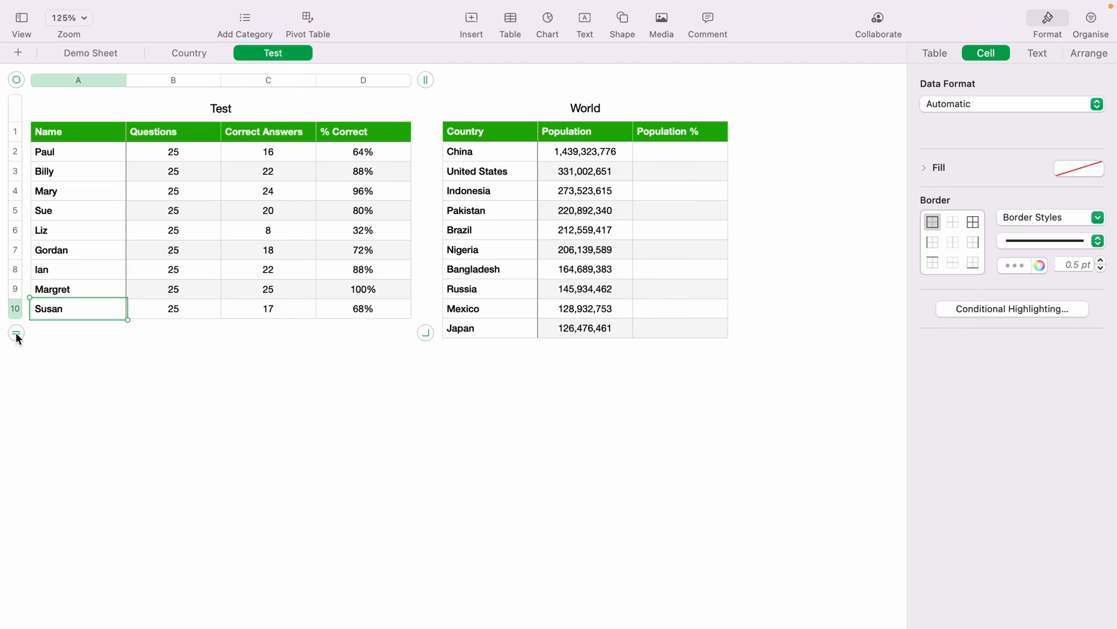
click(16, 333)
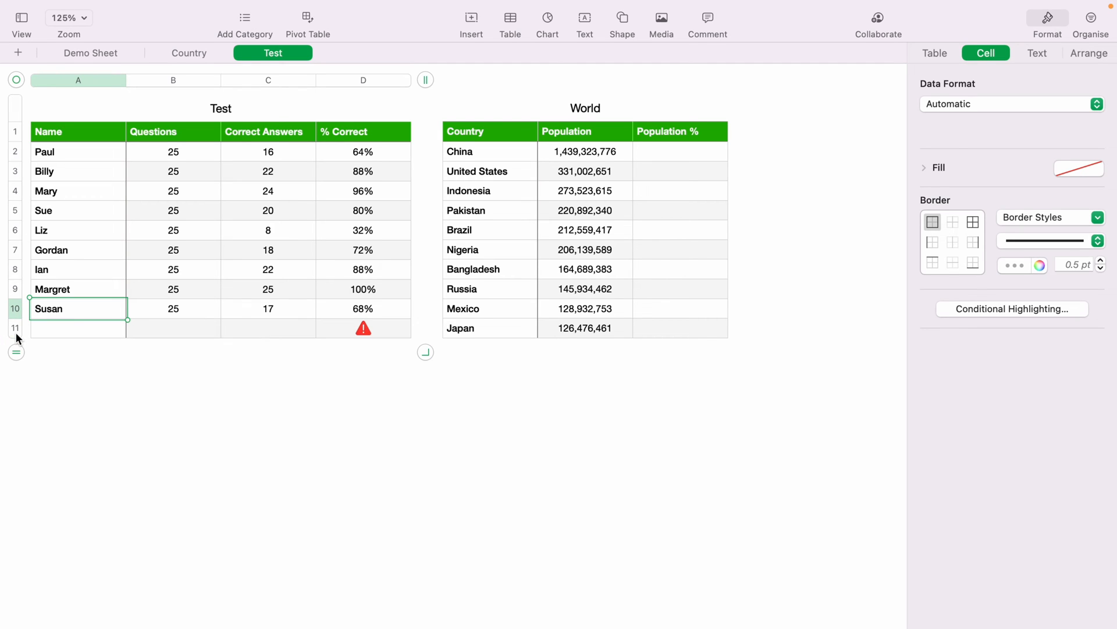
click(173, 327)
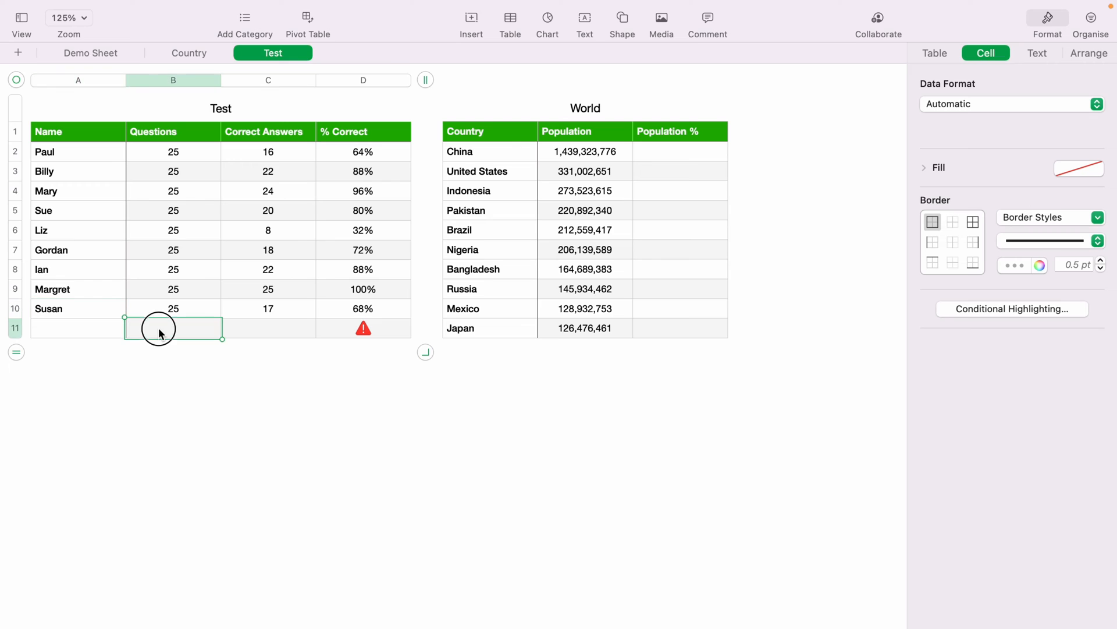
text(25)
text(50)
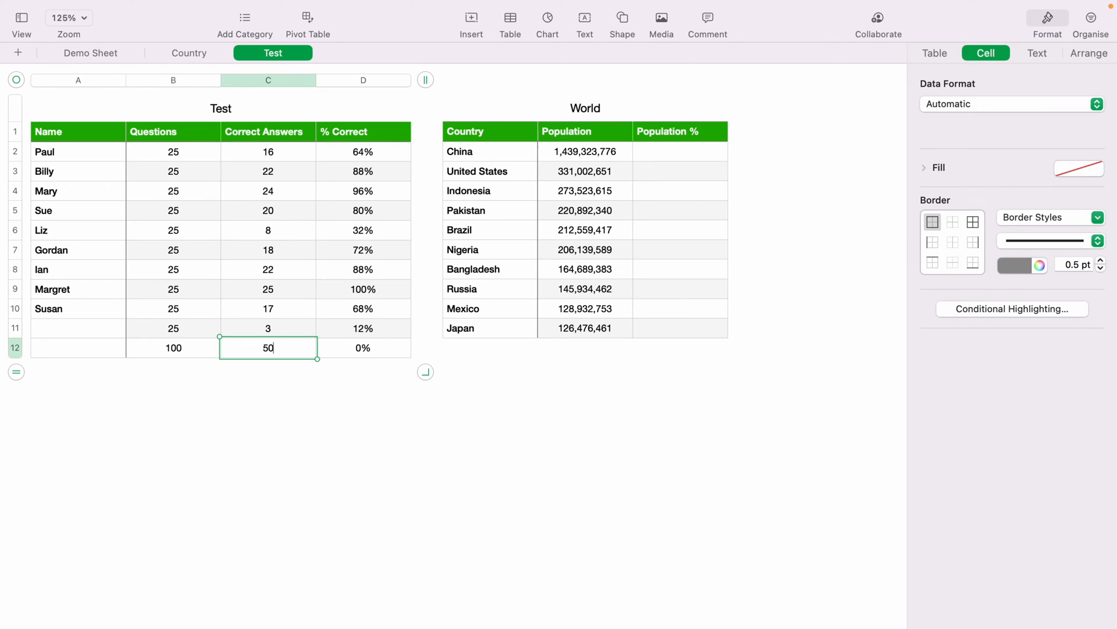
click(80, 377)
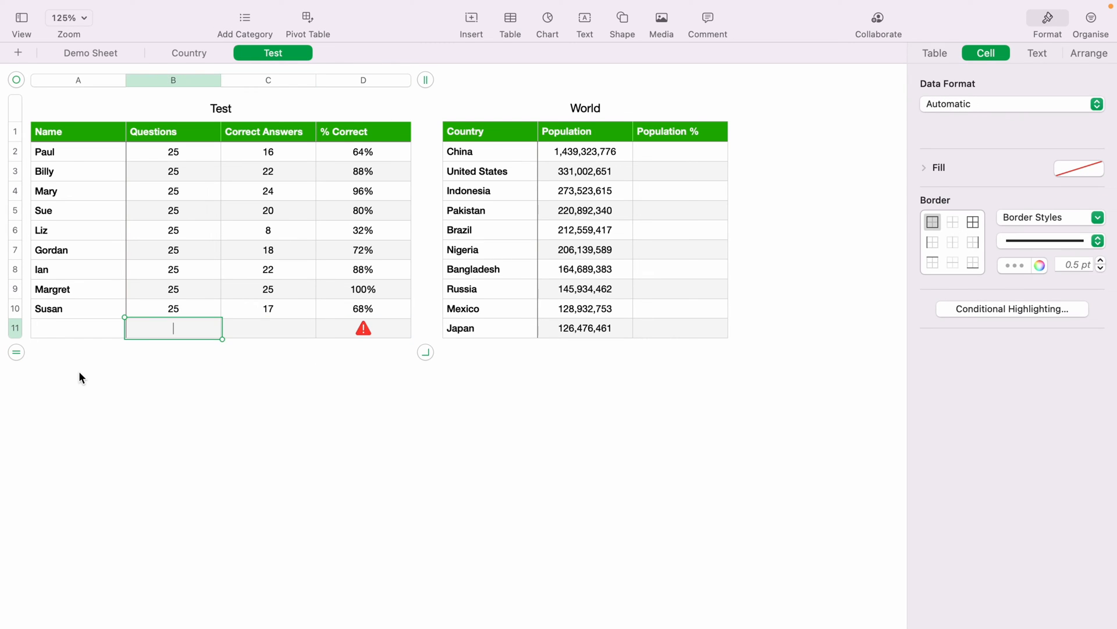
click(136, 384)
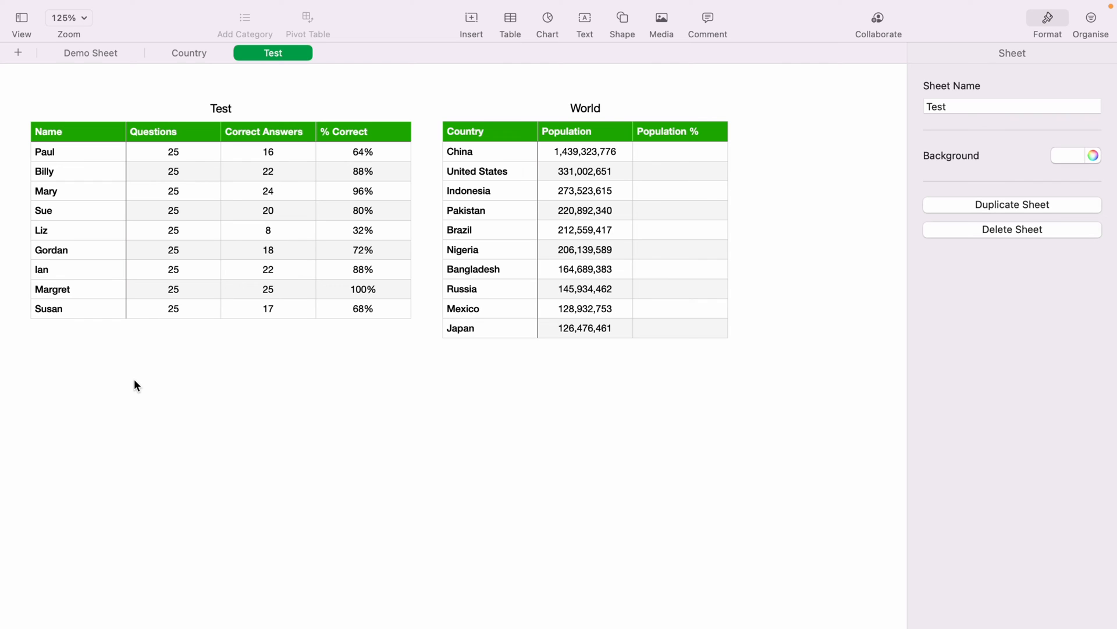
mouse_move(517, 410)
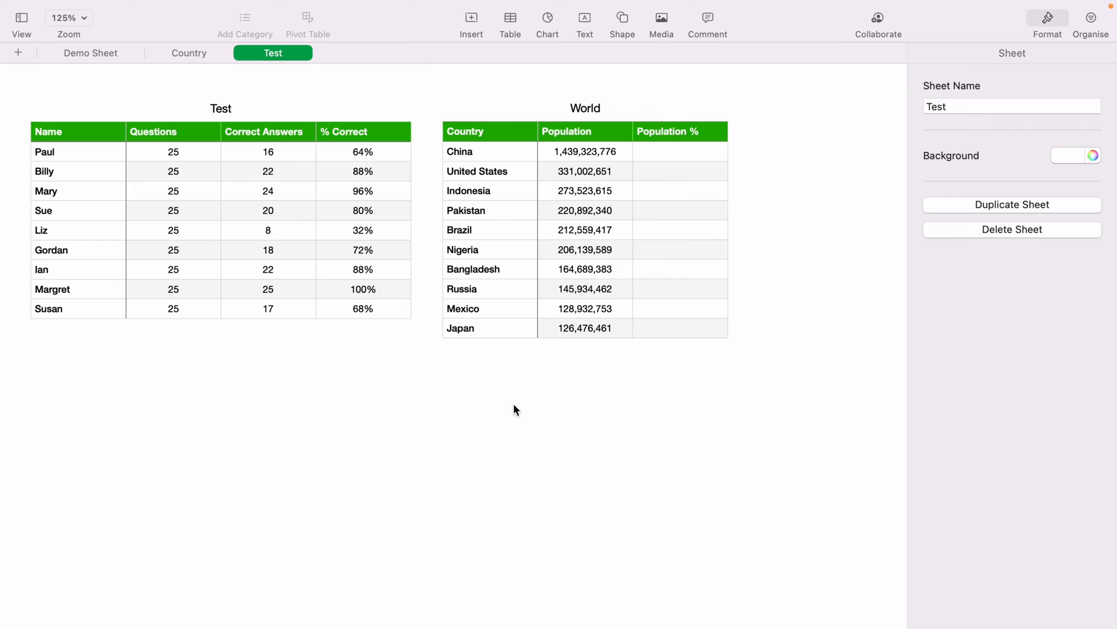
- Enter =B2÷SUM(Population) in China's Population % cell
click(678, 151)
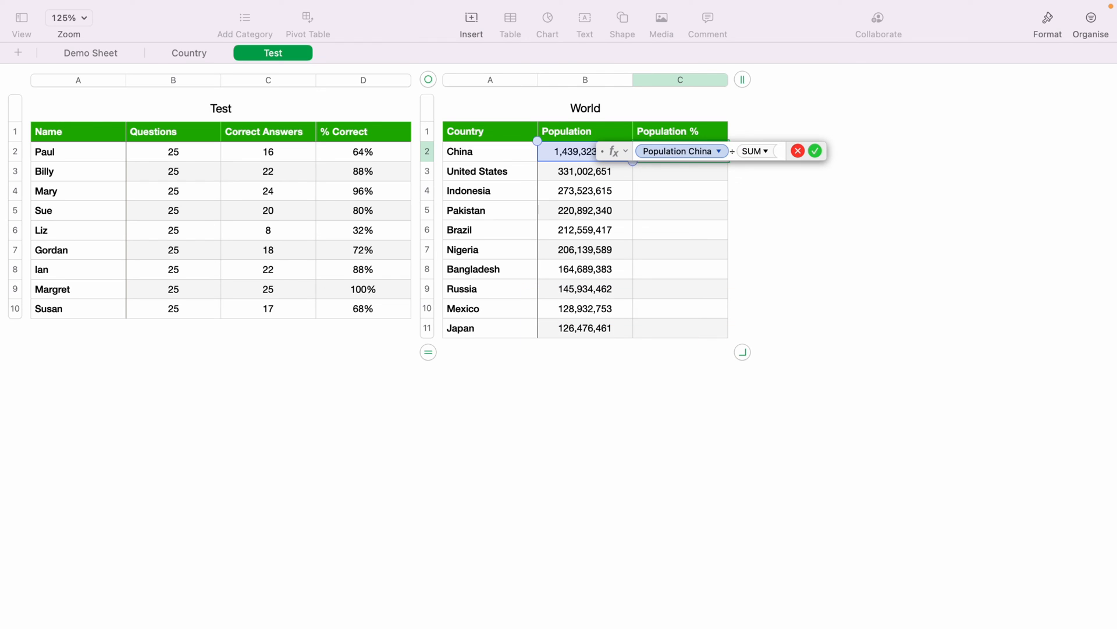
mouse_move(605, 84)
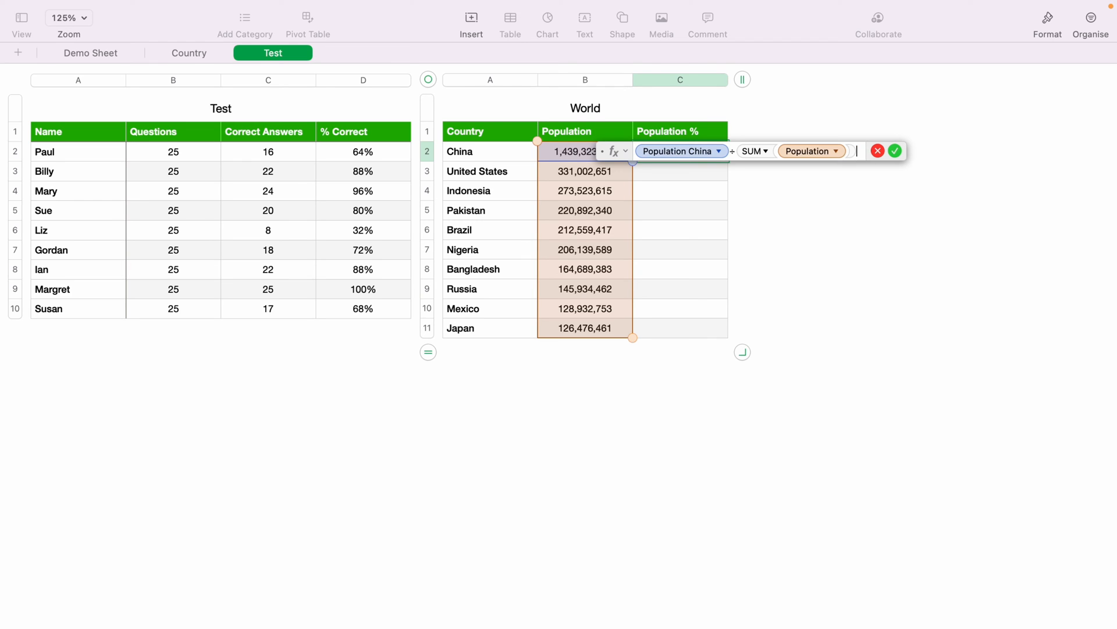
click(895, 150)
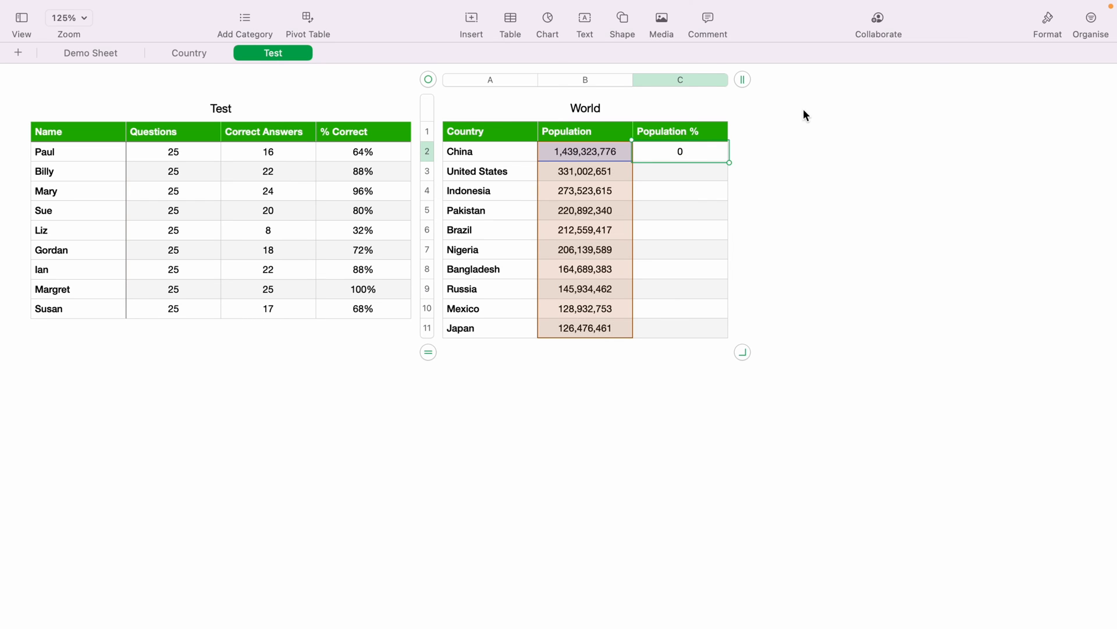
- Set China's Population % cell to Percentage format so it reads 44%
click(1047, 17)
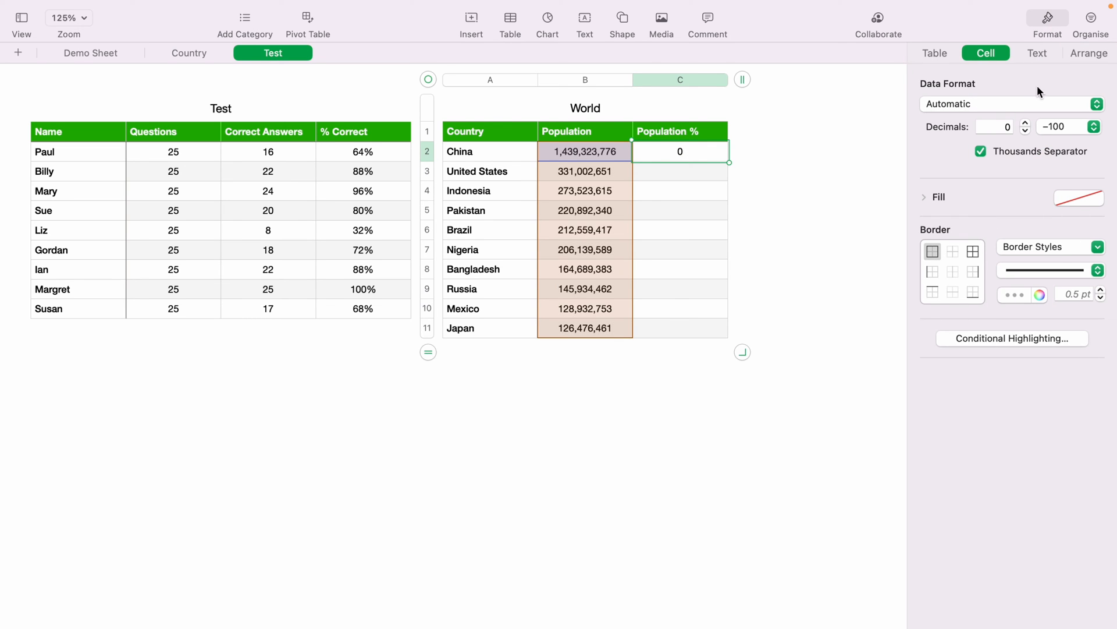
click(1007, 103)
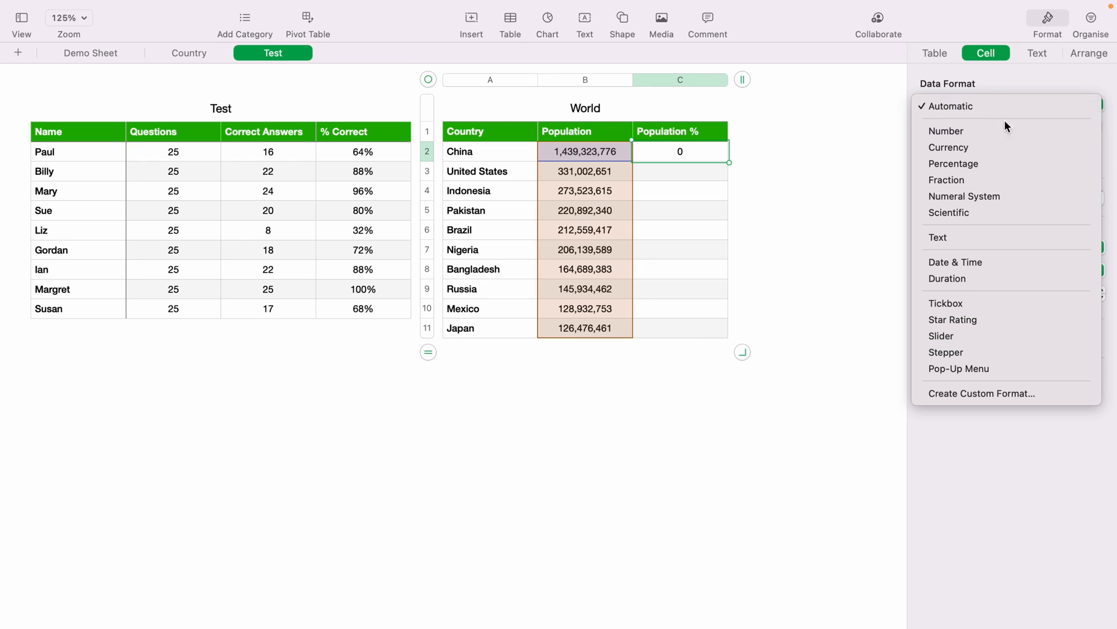
click(953, 163)
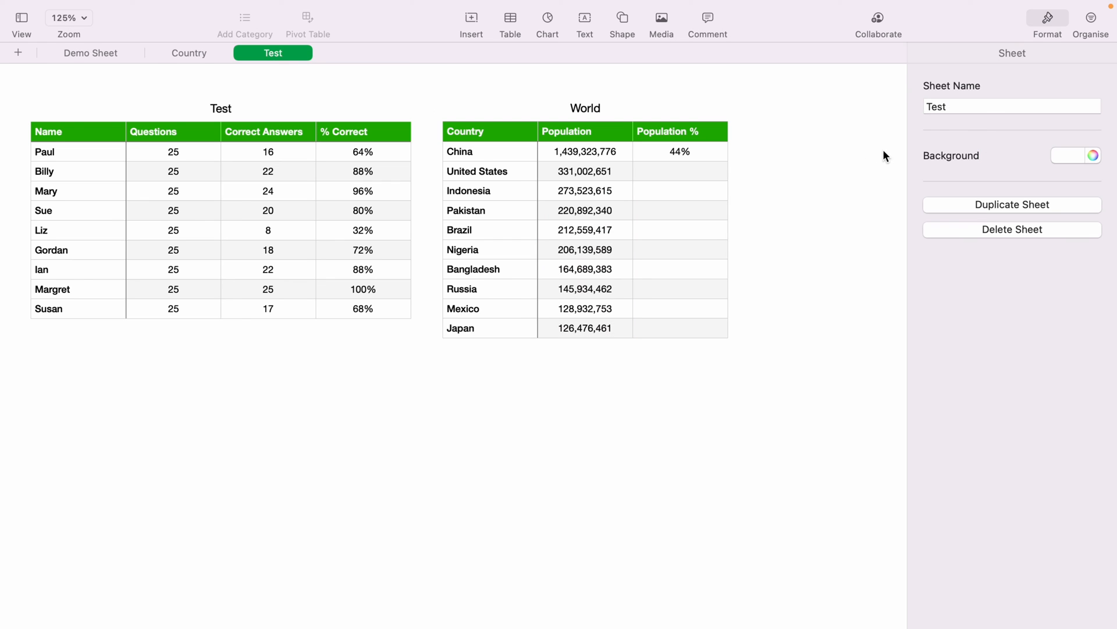
click(679, 152)
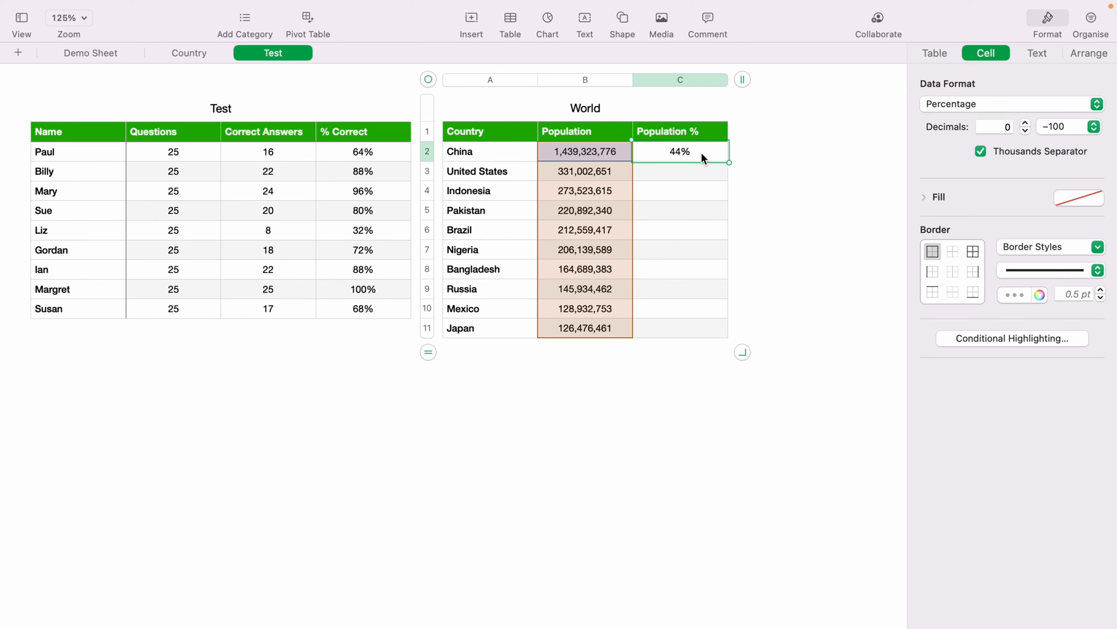
click(679, 171)
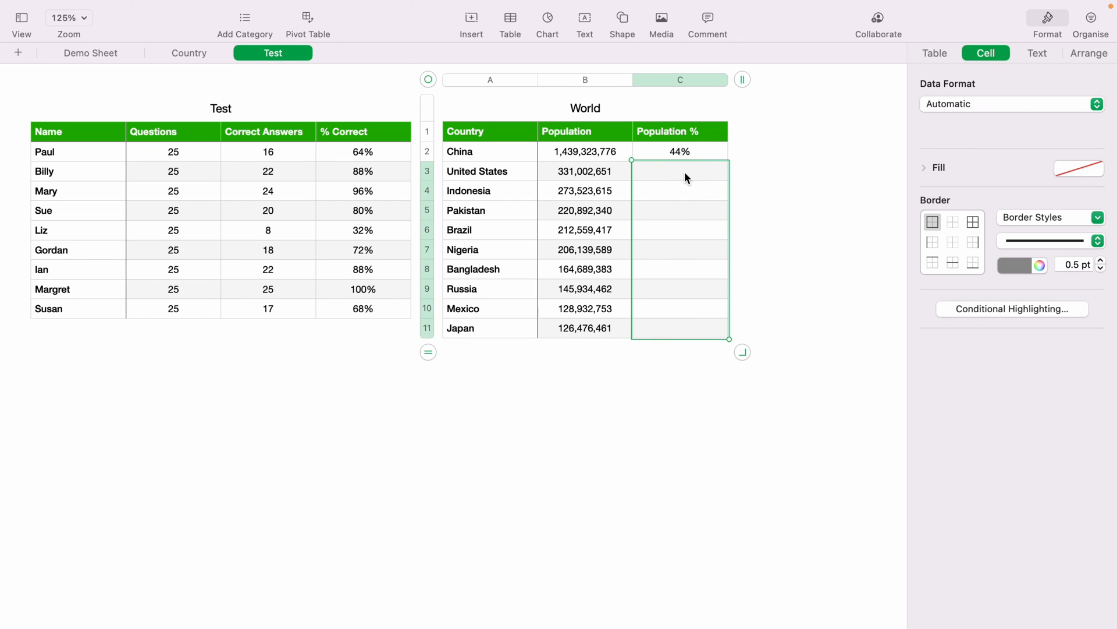
- Paste the share formula into C3:C11 and select all Population % values
click(1010, 104)
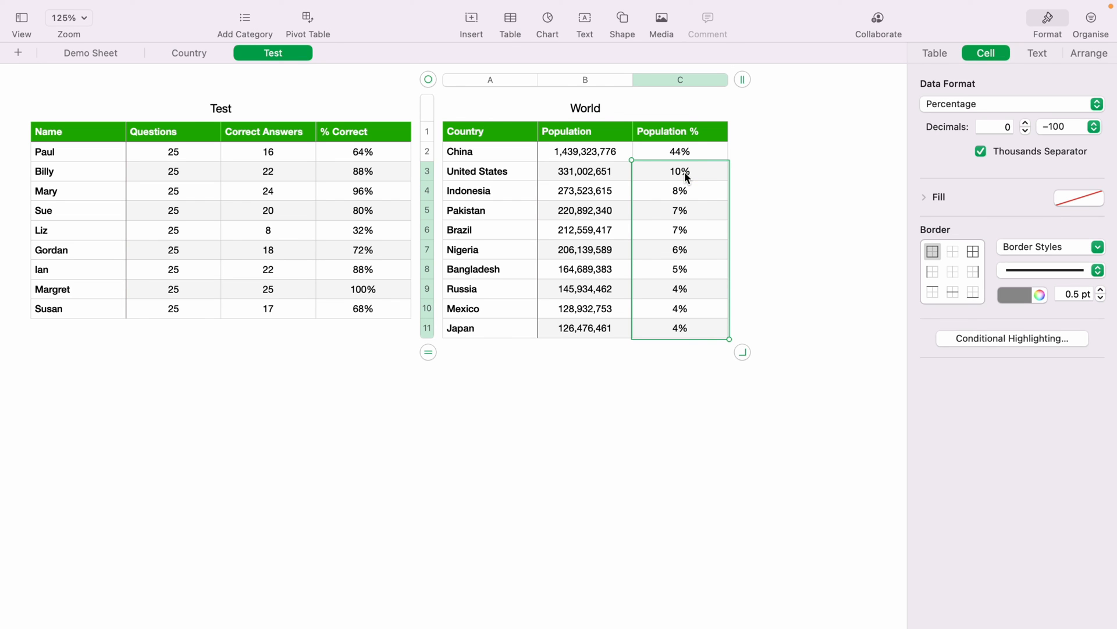
mouse_move(671, 378)
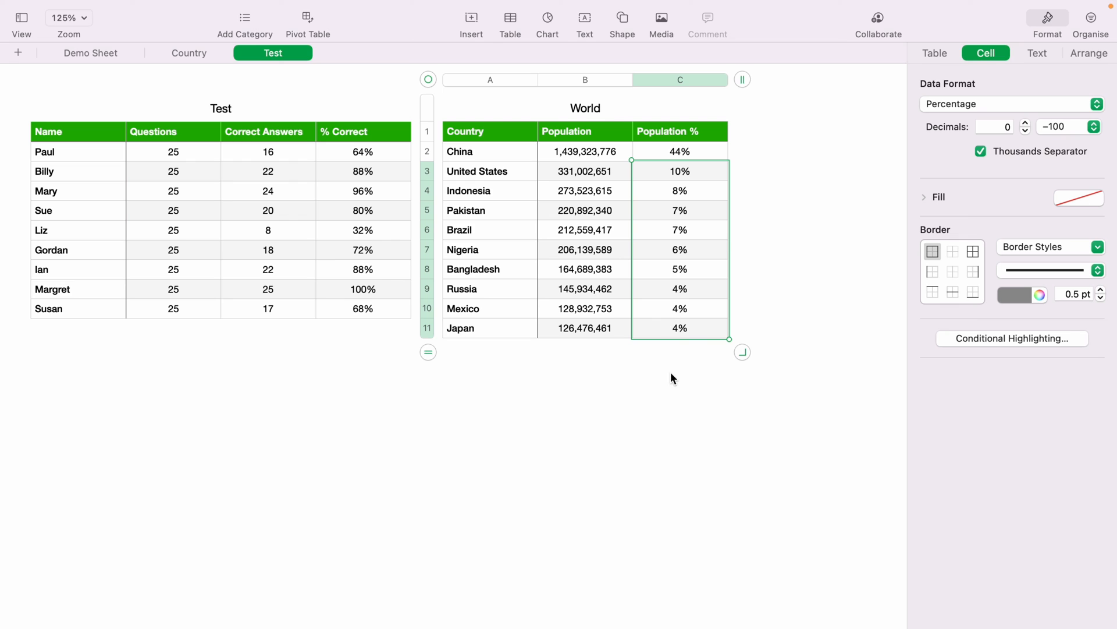
click(674, 365)
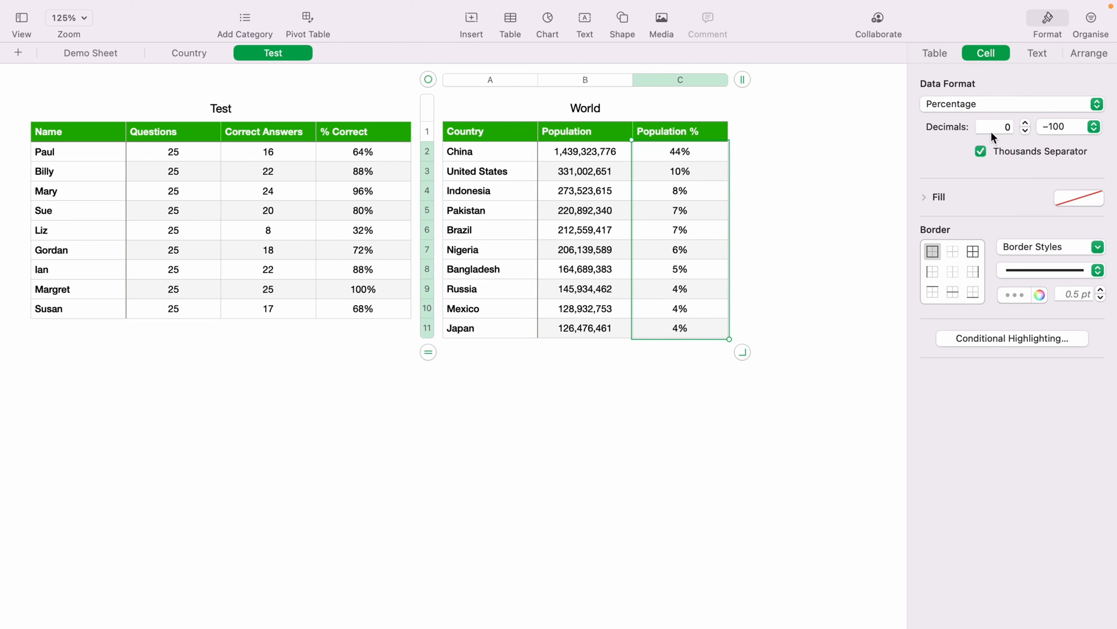
- Raise Population % decimals to two, e.g. China 44.29%, Japan 3.89%
click(1025, 122)
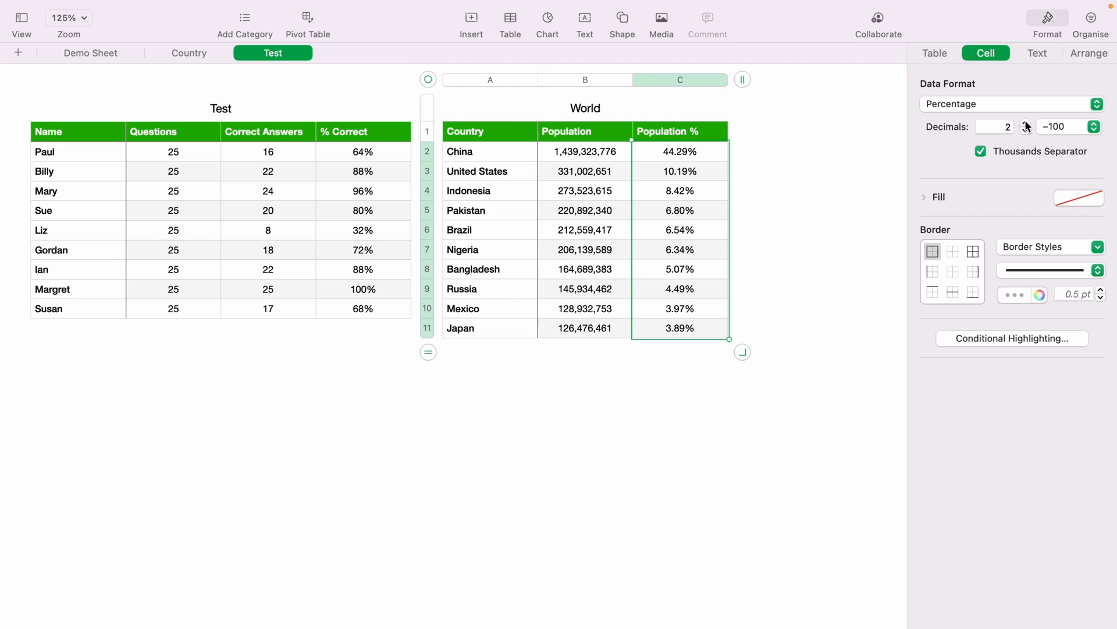
mouse_move(768, 357)
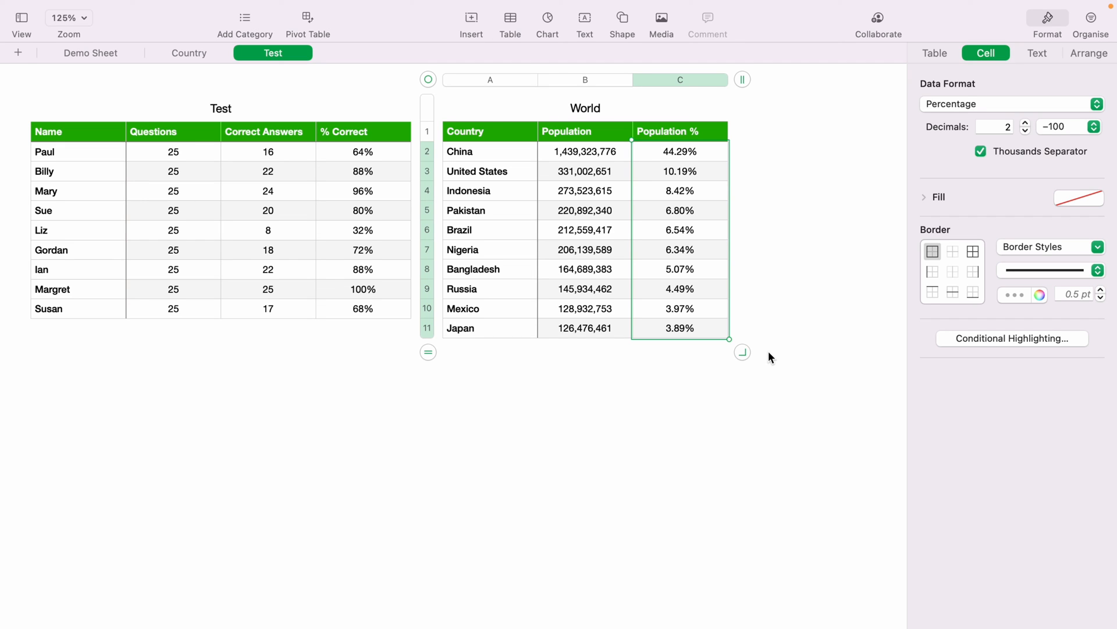
mouse_move(744, 414)
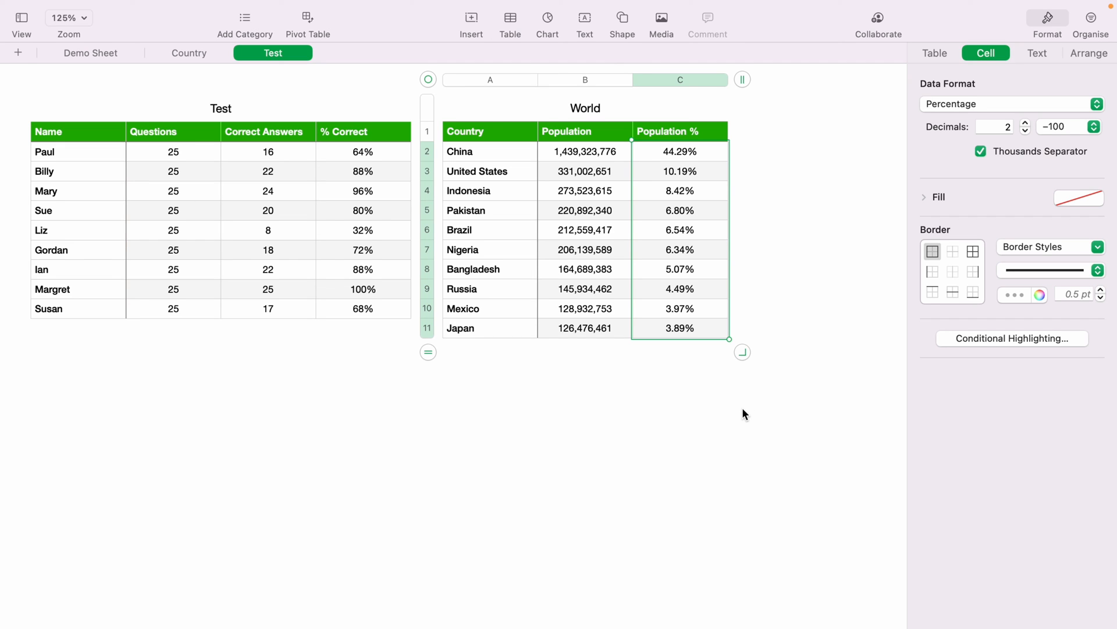